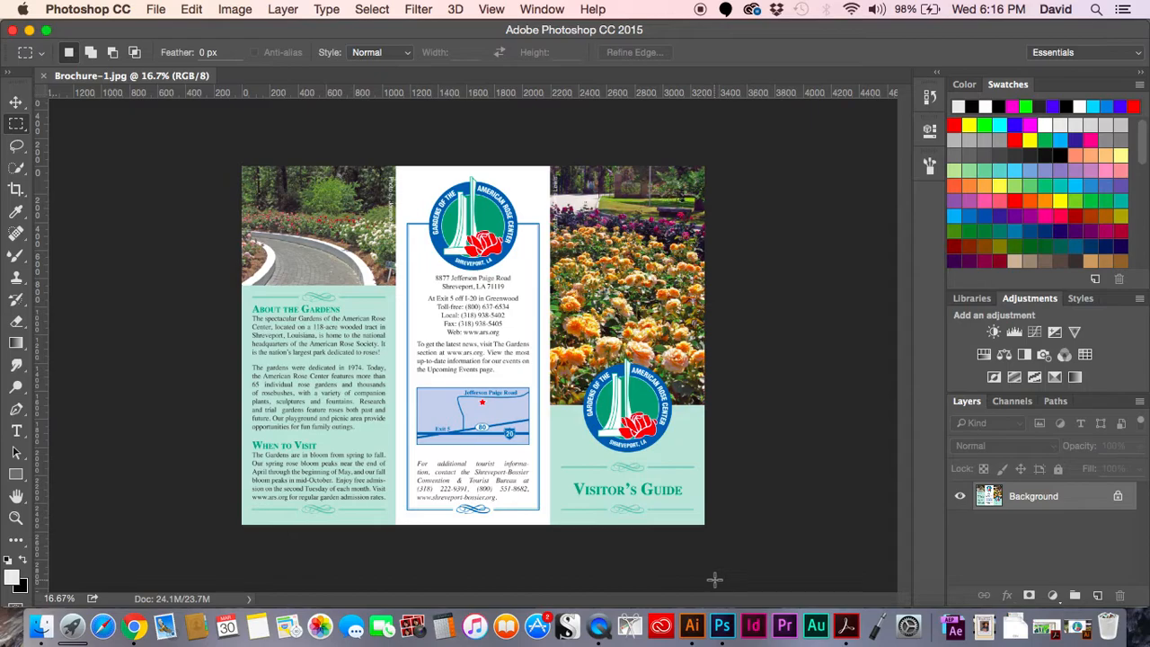
pyautogui.moveTo(705, 584)
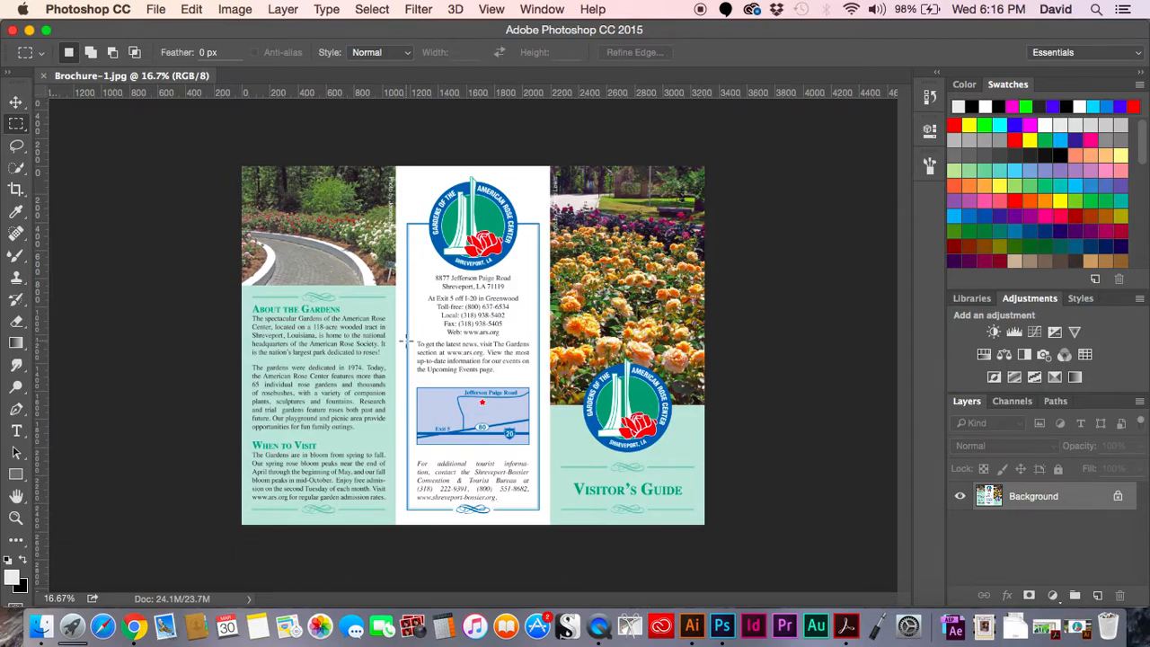
pyautogui.moveTo(481, 364)
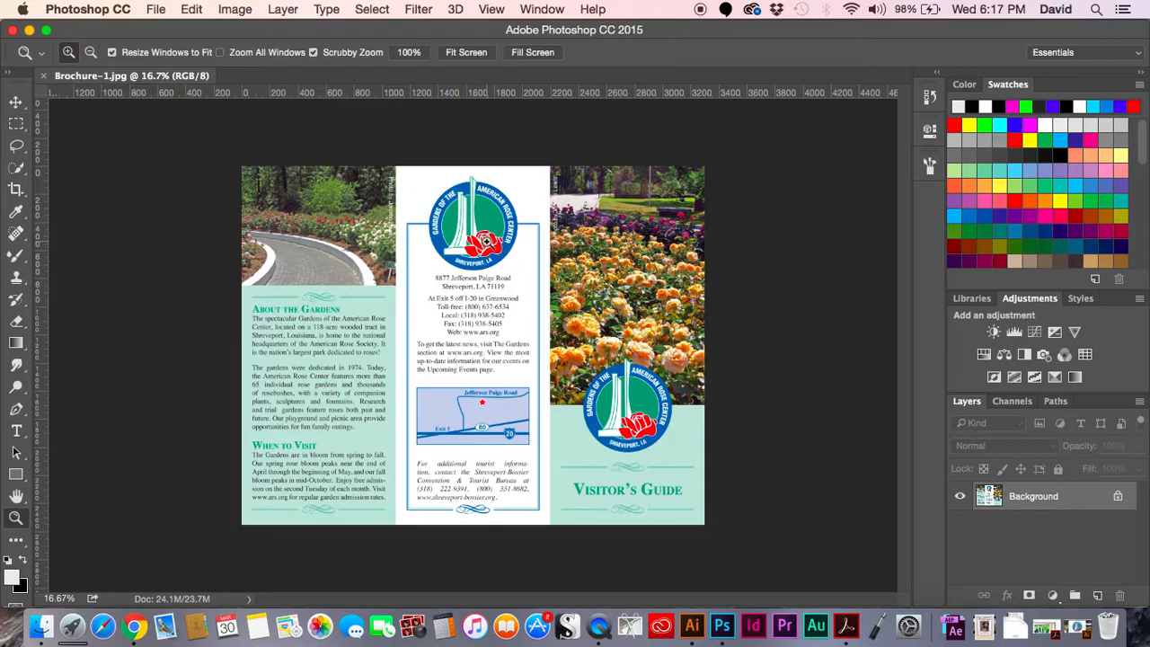
# Step: Zoom in and crop the brochure to a marquee around the circular Rose Center logo
pyautogui.click(485, 241)
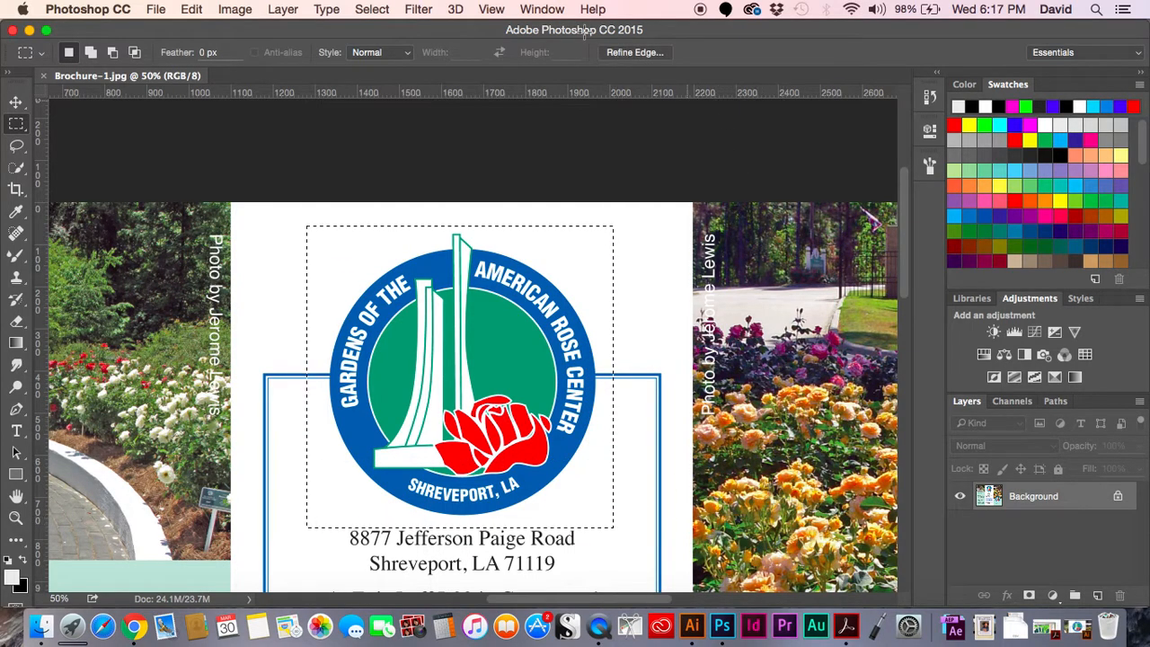
pyautogui.click(234, 9)
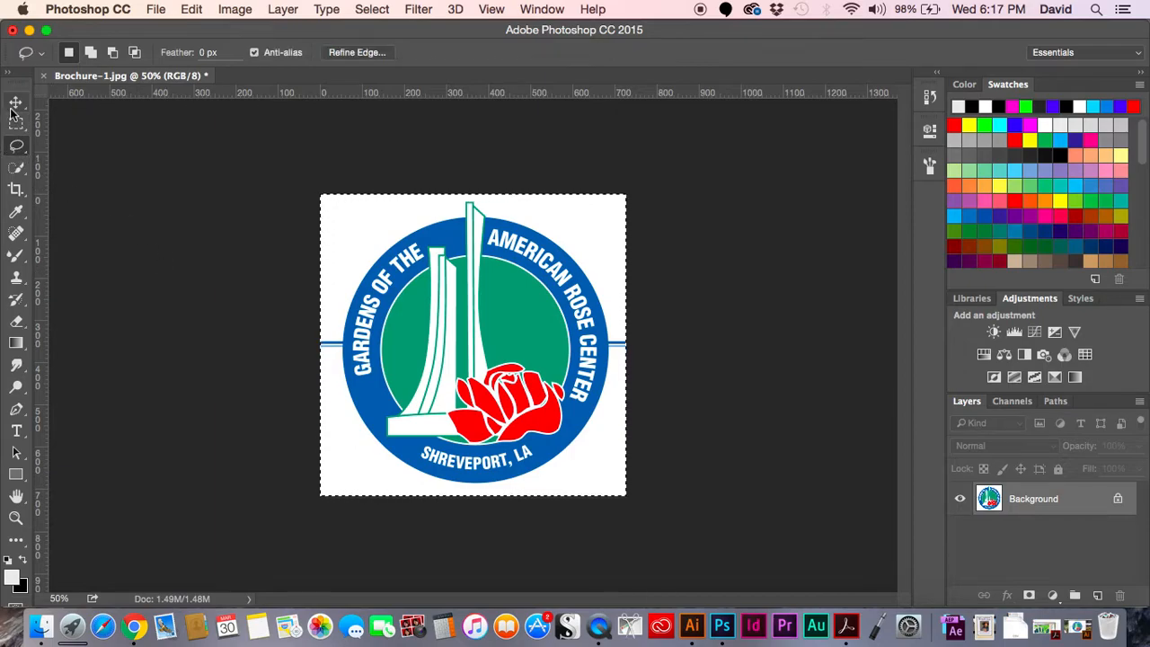
# Step: Place guides at the circle's sides, select between them, and crop to that width
pyautogui.click(16, 124)
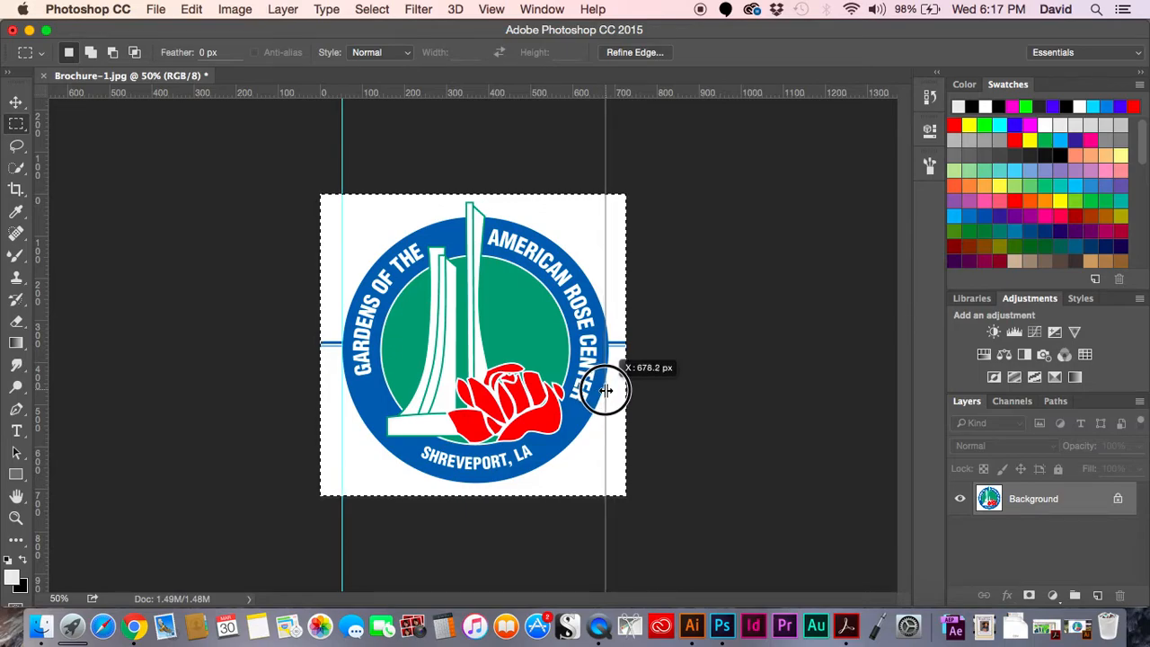
pyautogui.moveTo(605, 391); pyautogui.dragTo(609, 390)
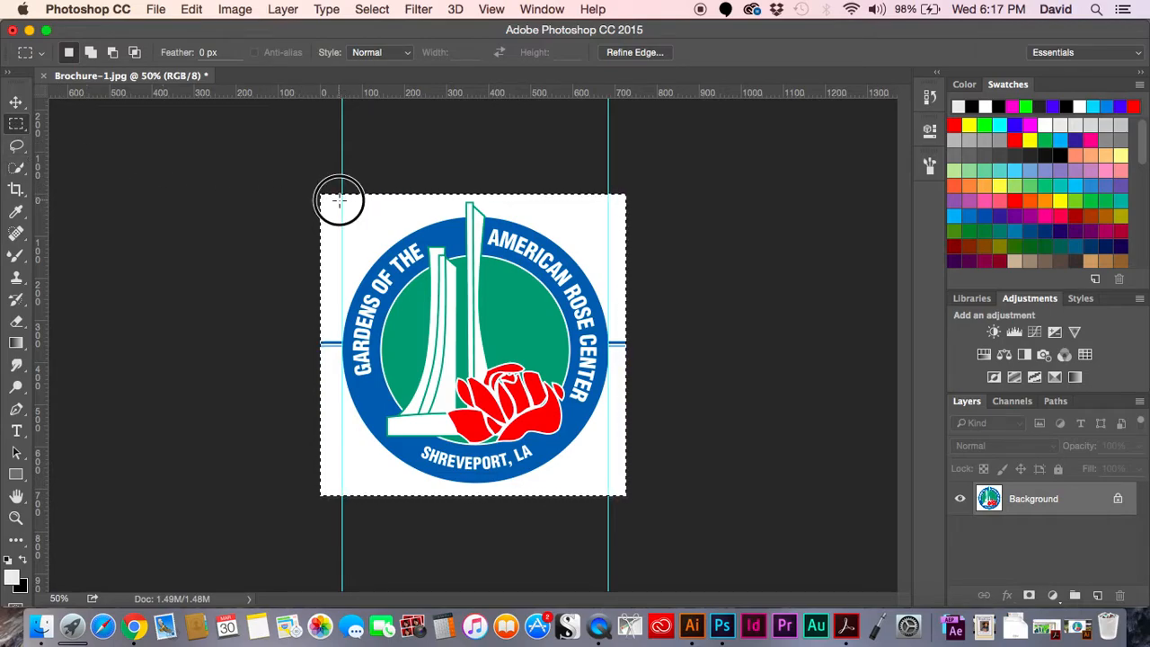
pyautogui.moveTo(339, 199); pyautogui.dragTo(557, 463)
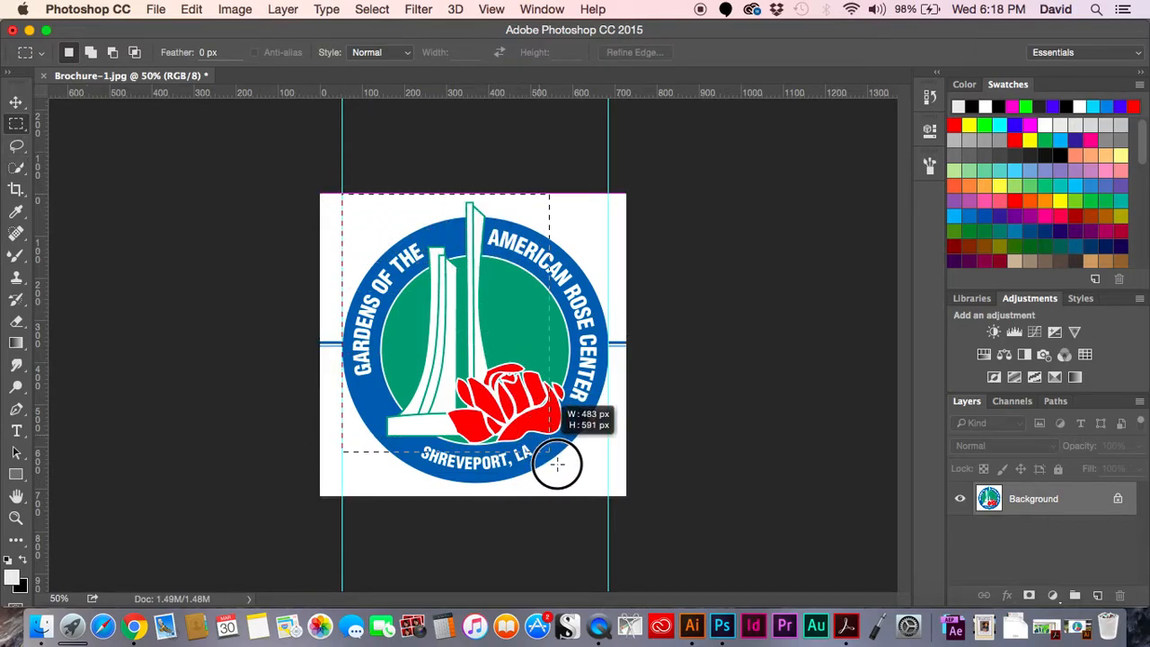
pyautogui.moveTo(557, 464); pyautogui.dragTo(611, 489)
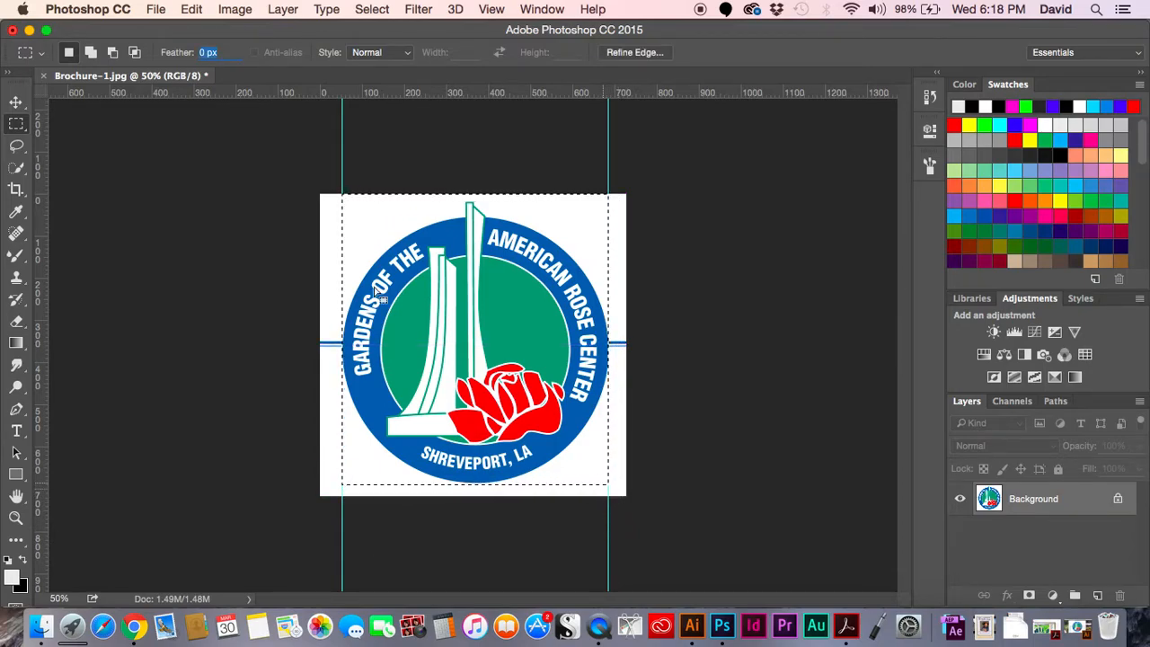
pyautogui.click(191, 9)
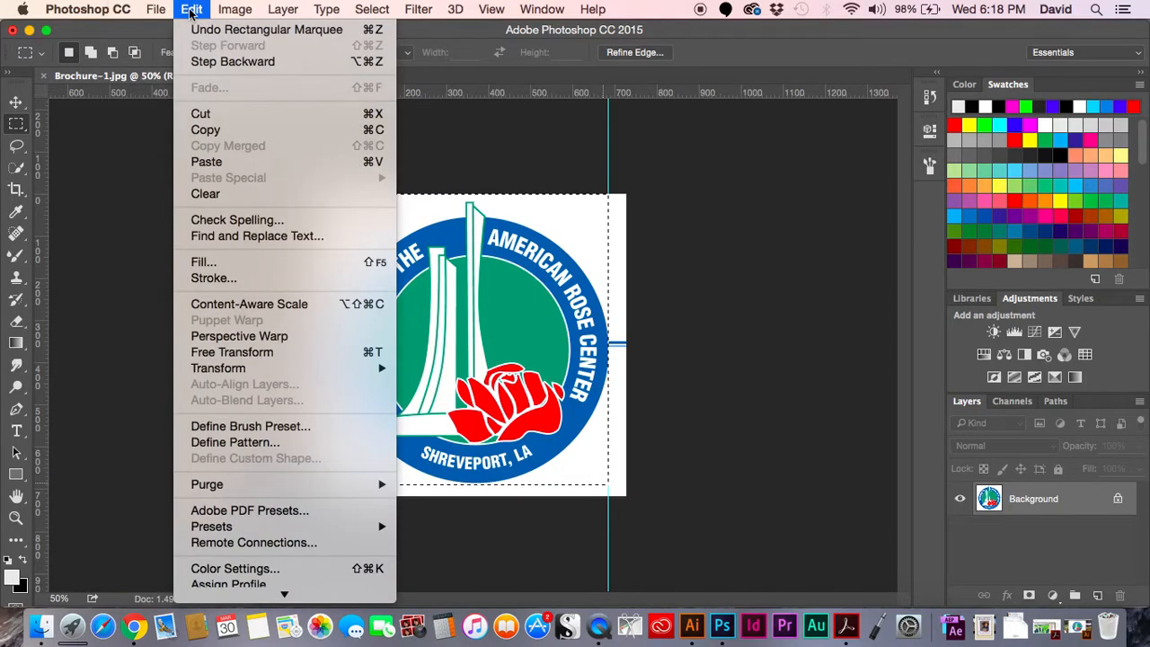
pyautogui.click(234, 9)
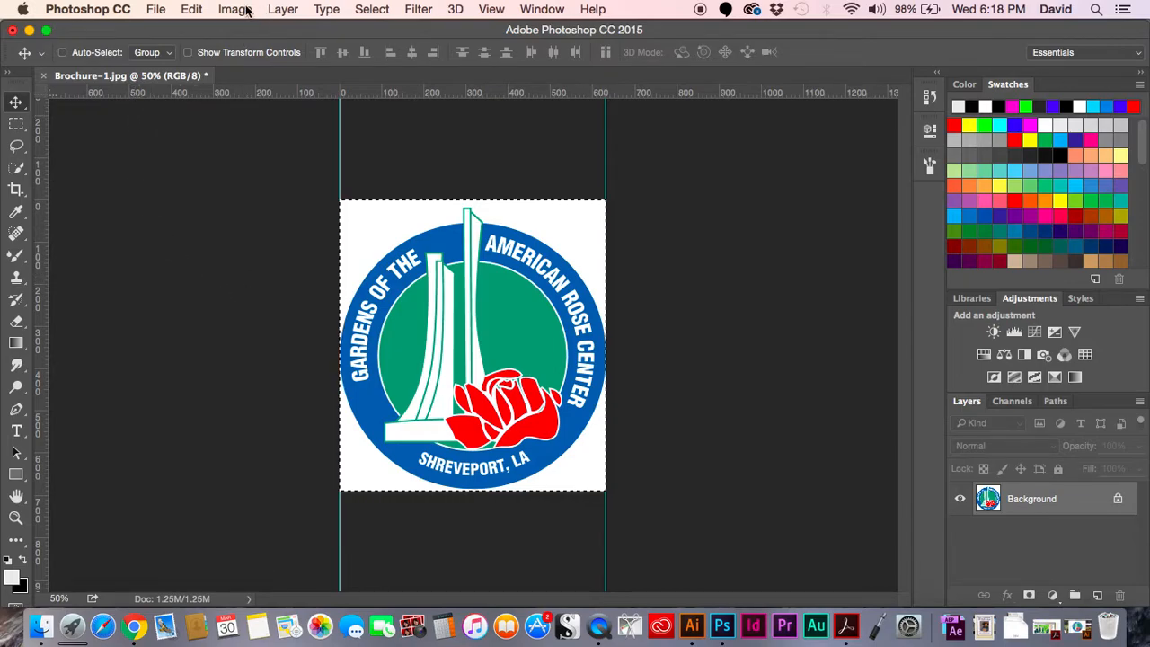
# Step: Convert the logo image to Grayscale mode, discarding colour information
pyautogui.click(234, 9)
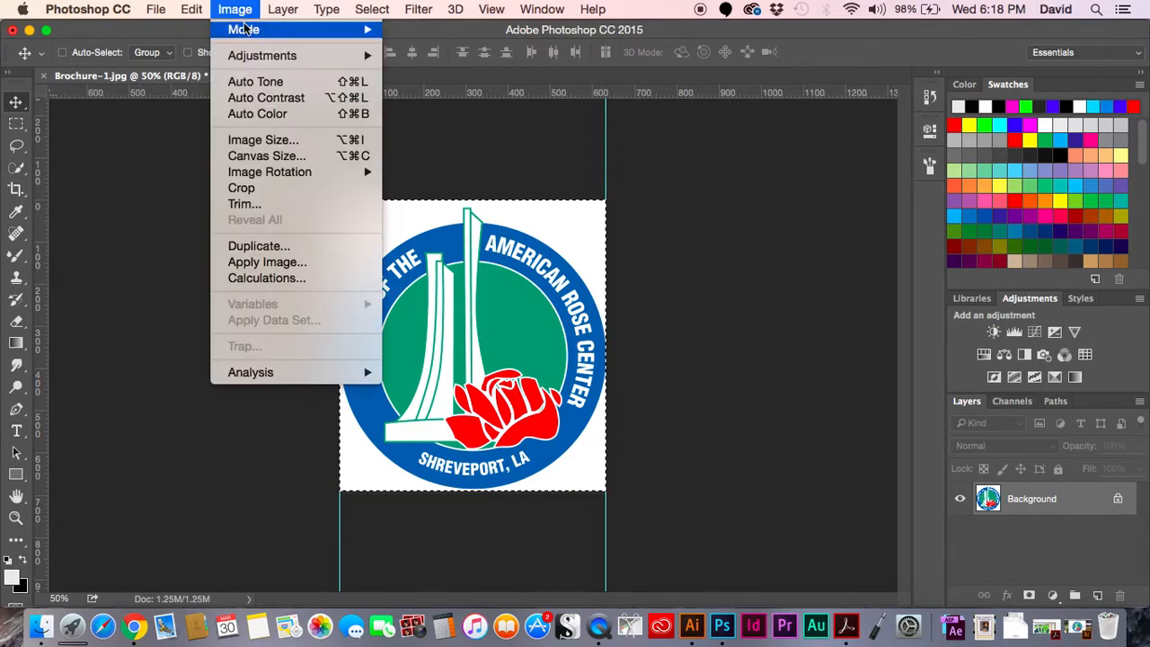
pyautogui.click(243, 29)
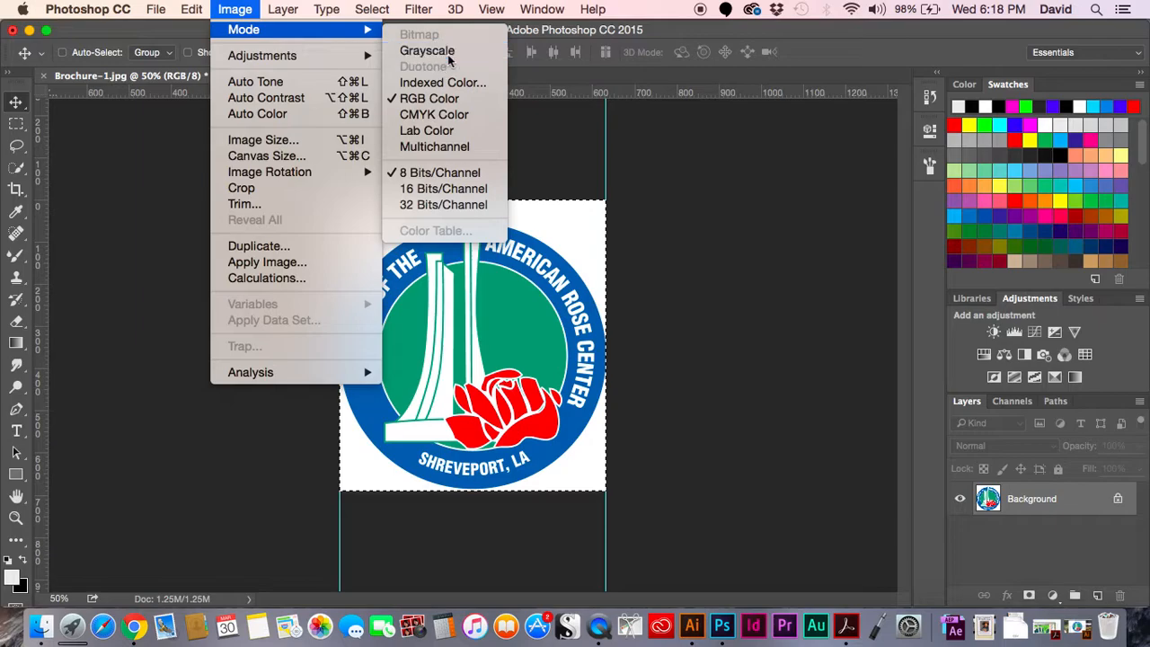
pyautogui.click(427, 50)
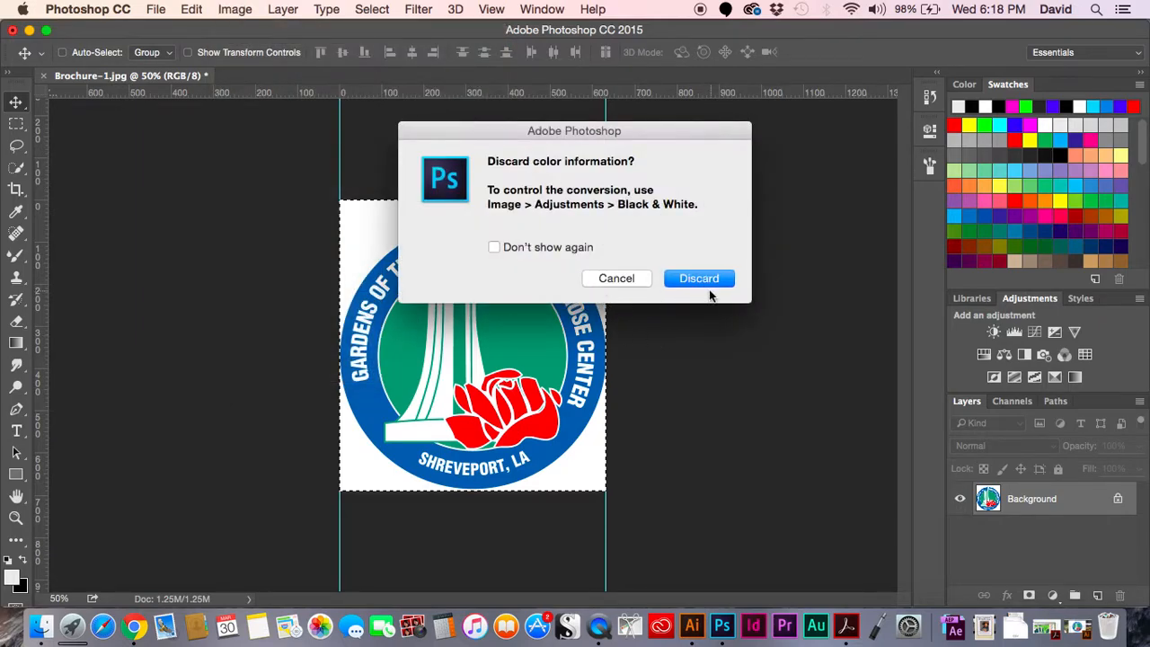
pyautogui.click(698, 278)
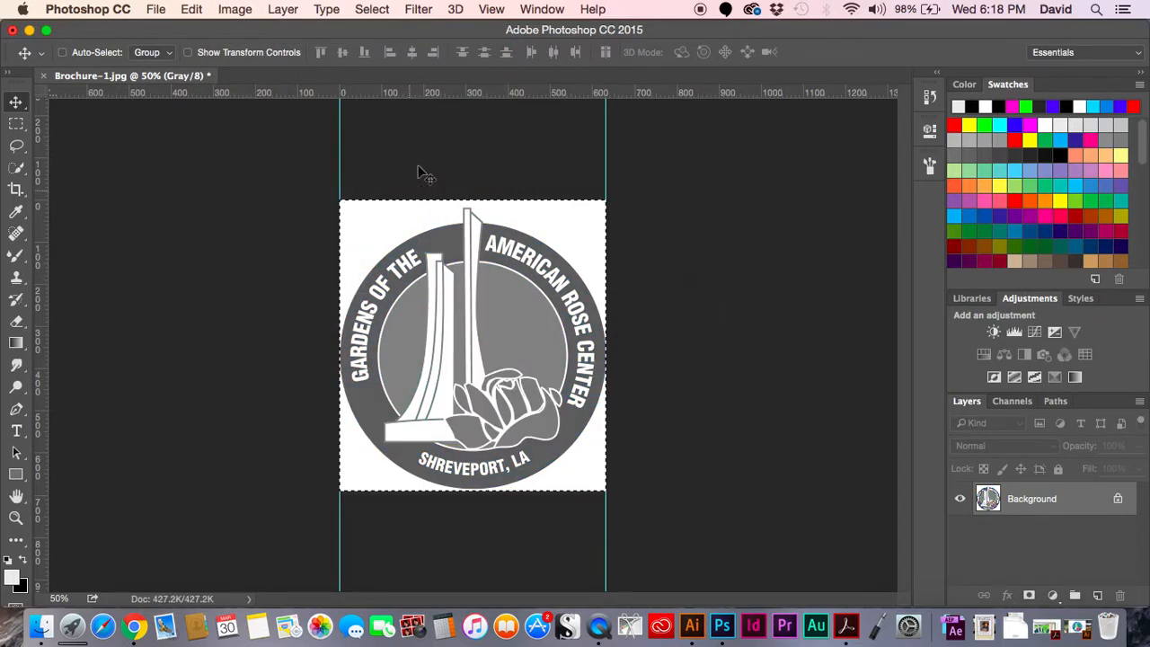
# Step: Drag the Levels black input slider right to push grays to solid black
pyautogui.click(235, 9)
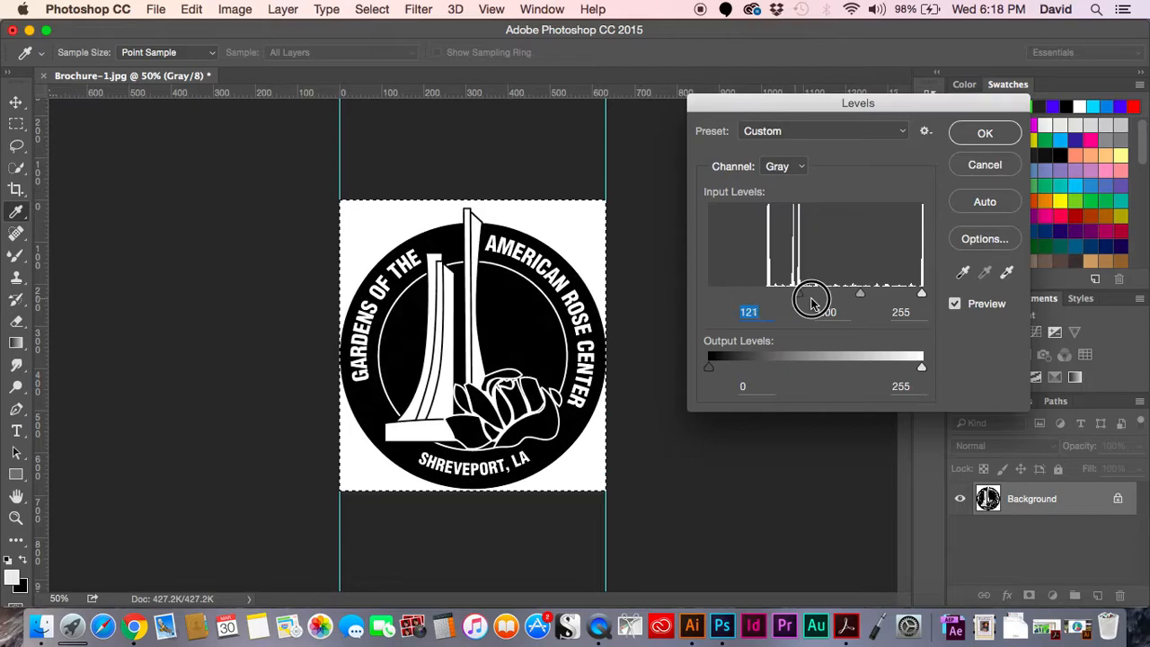
pyautogui.moveTo(808, 293); pyautogui.dragTo(838, 293)
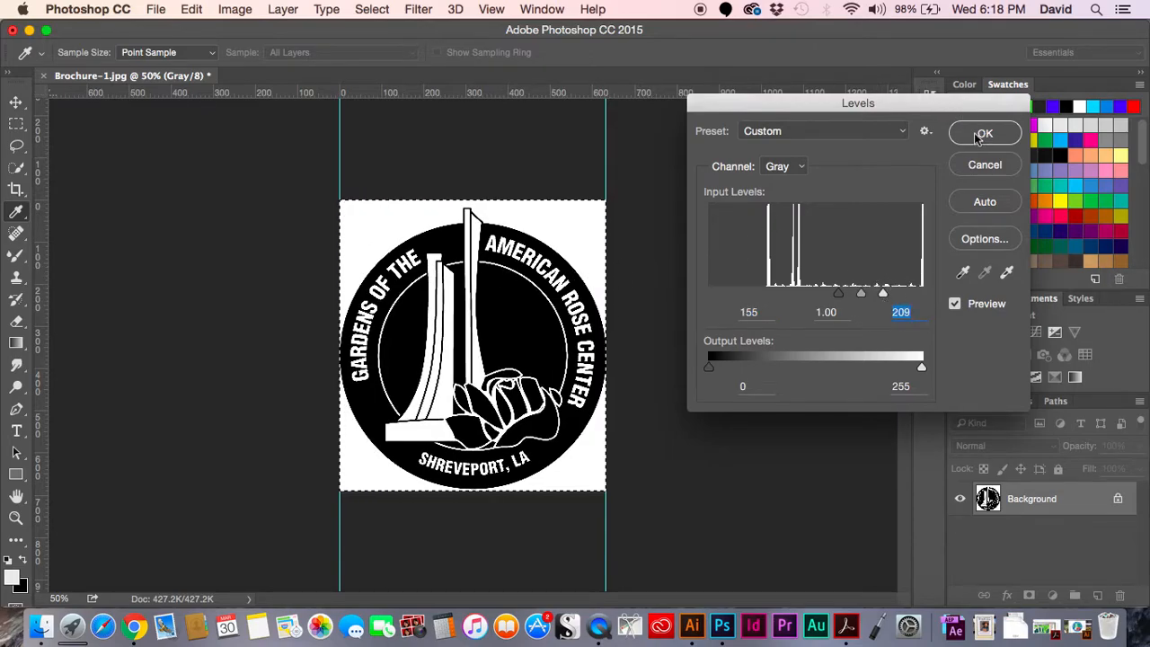
pyautogui.click(983, 132)
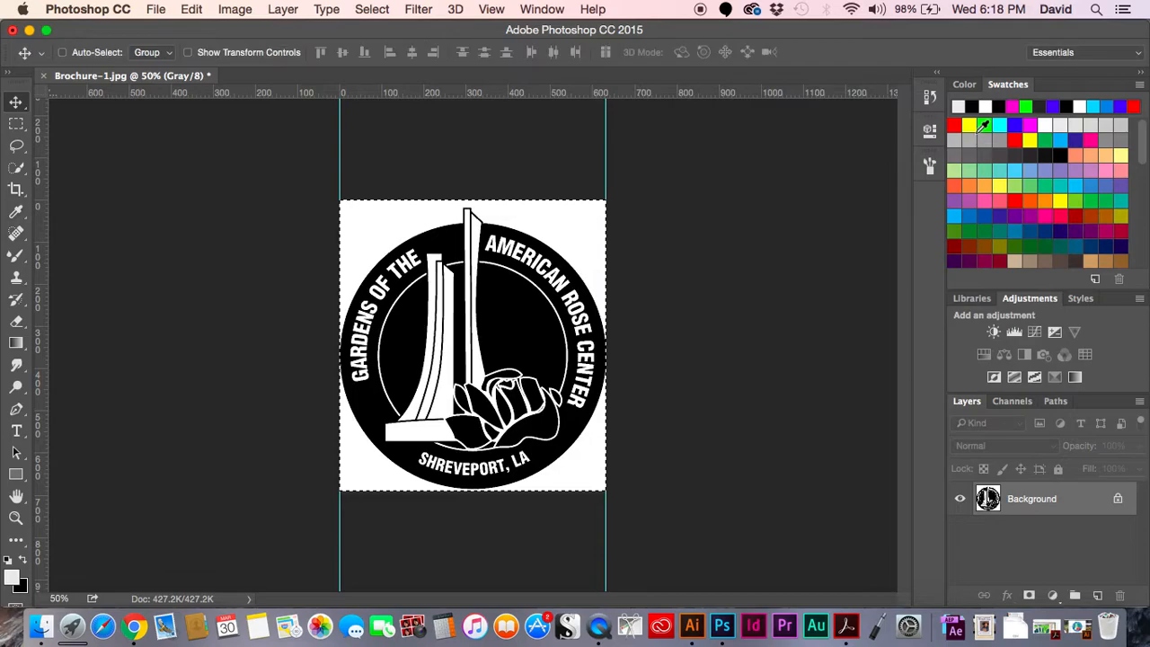
# Step: Save the black-and-white logo with Save As as a JPEG at Maximum quality 12
pyautogui.click(155, 9)
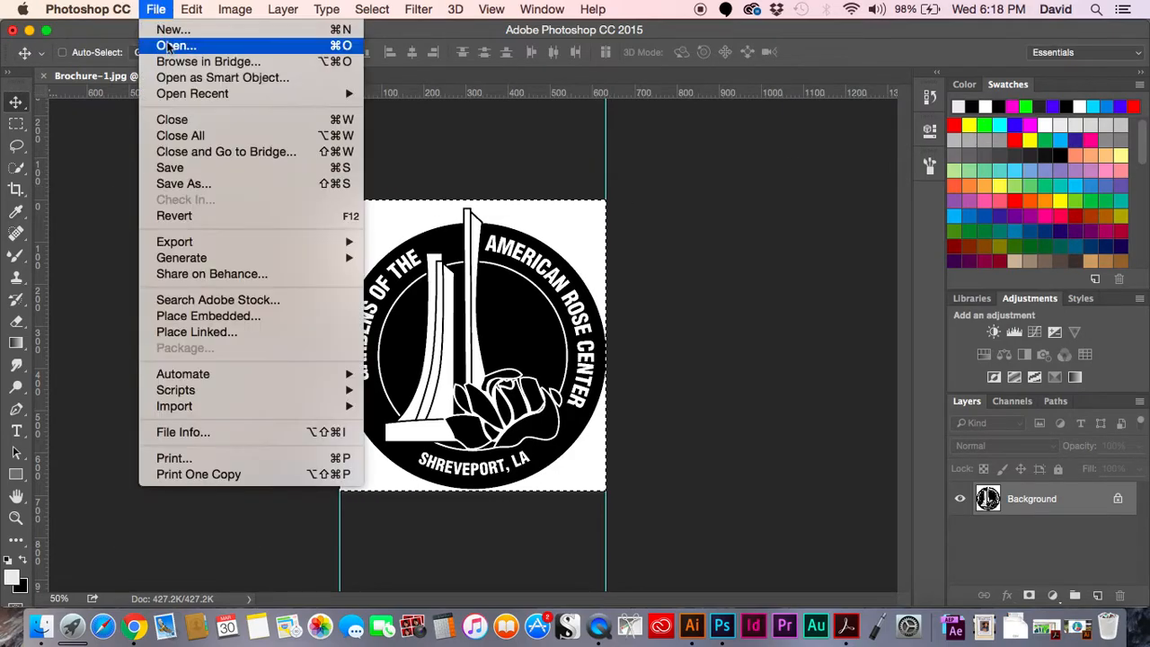
pyautogui.click(183, 184)
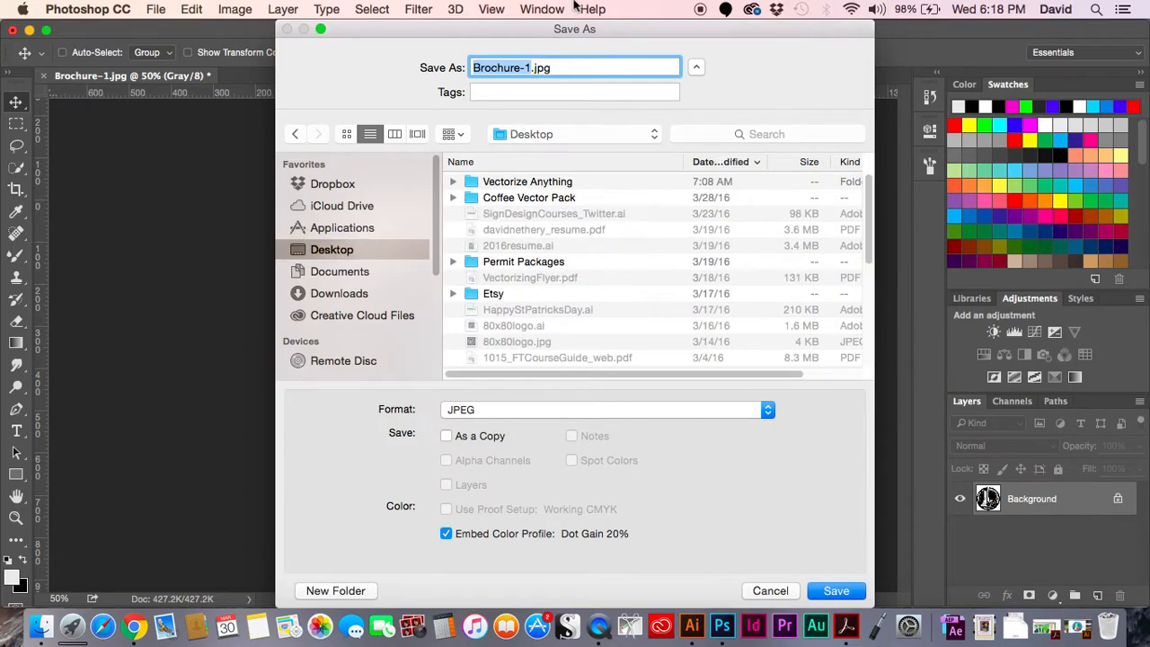
pyautogui.click(834, 591)
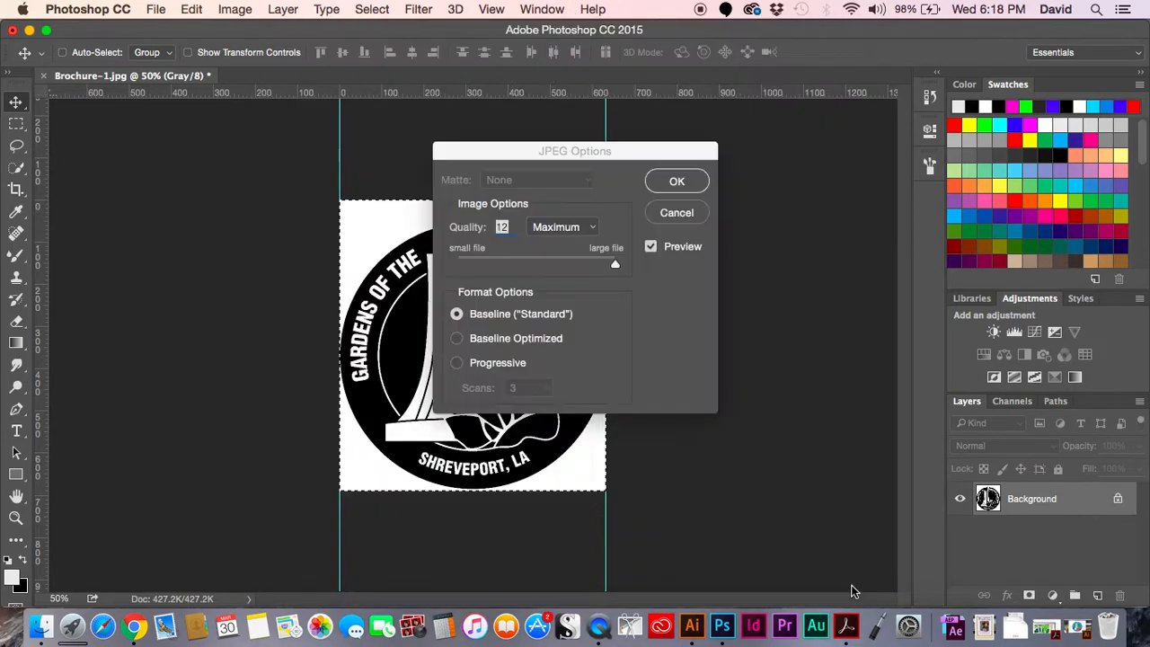
pyautogui.click(677, 181)
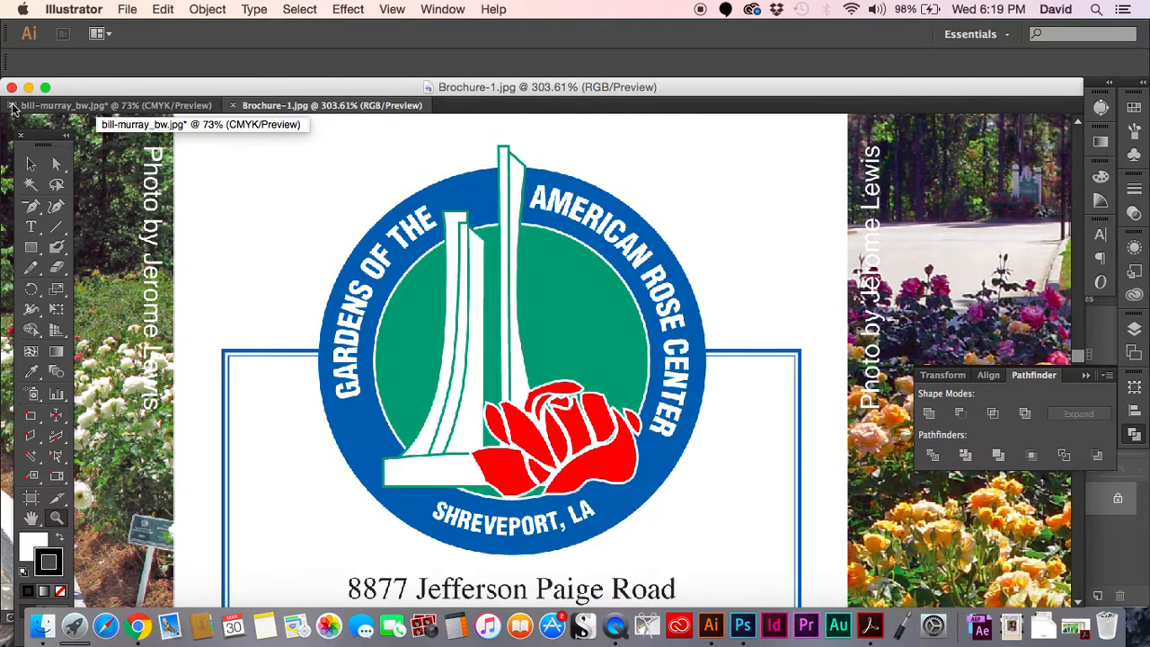
pyautogui.click(14, 105)
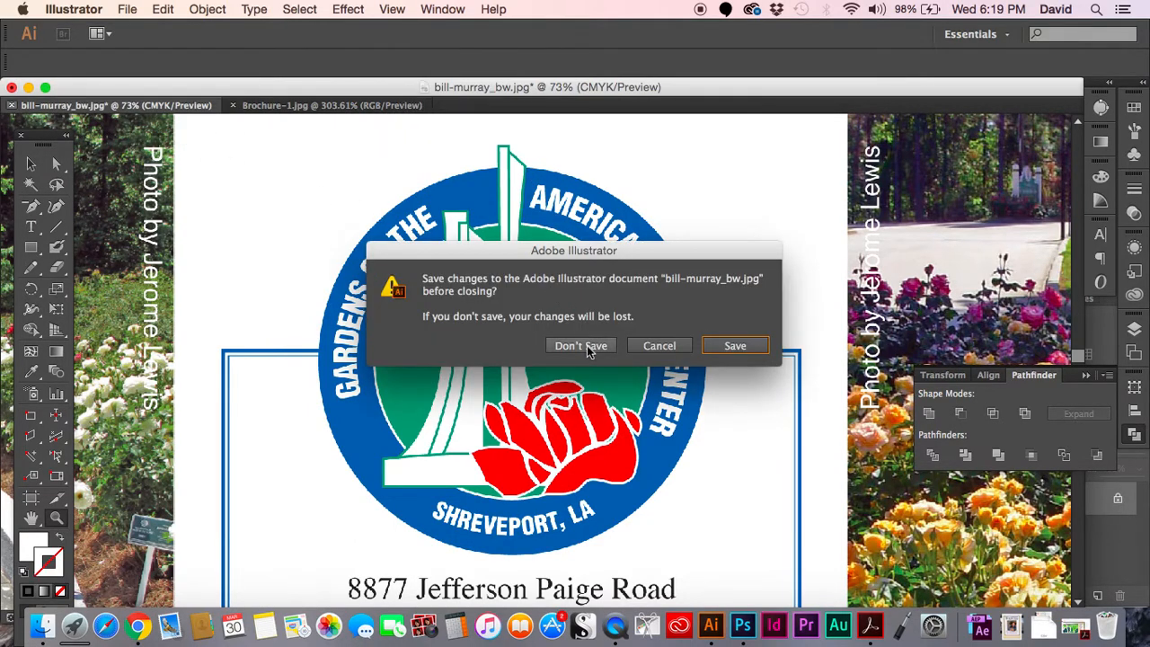
pyautogui.click(734, 345)
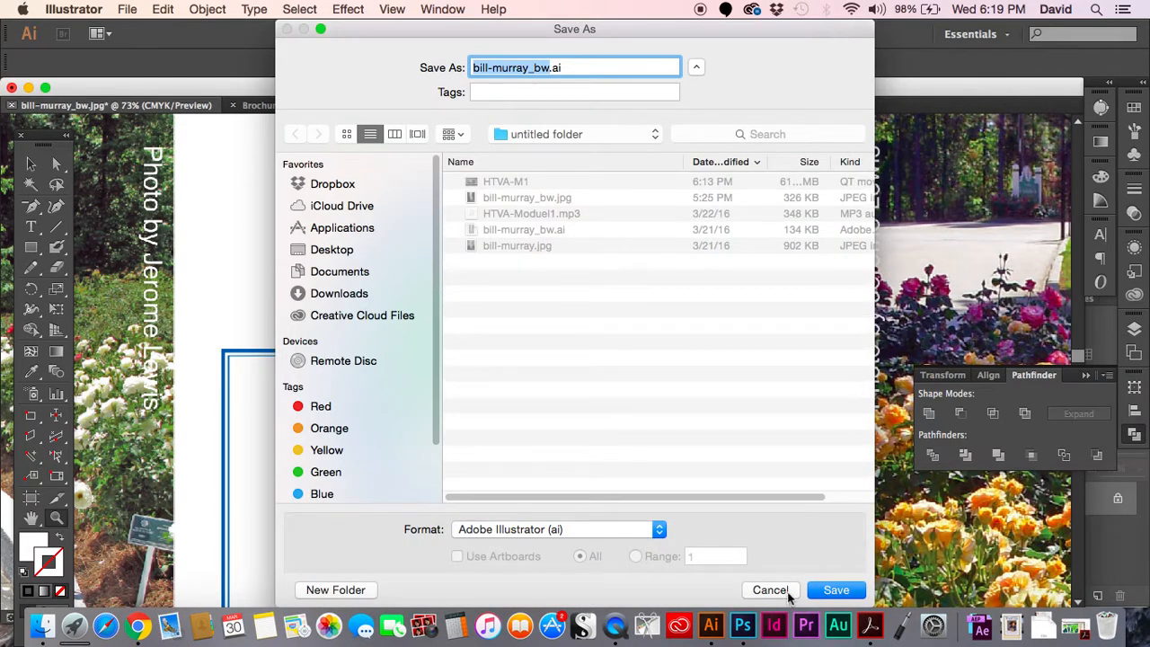
pyautogui.click(836, 589)
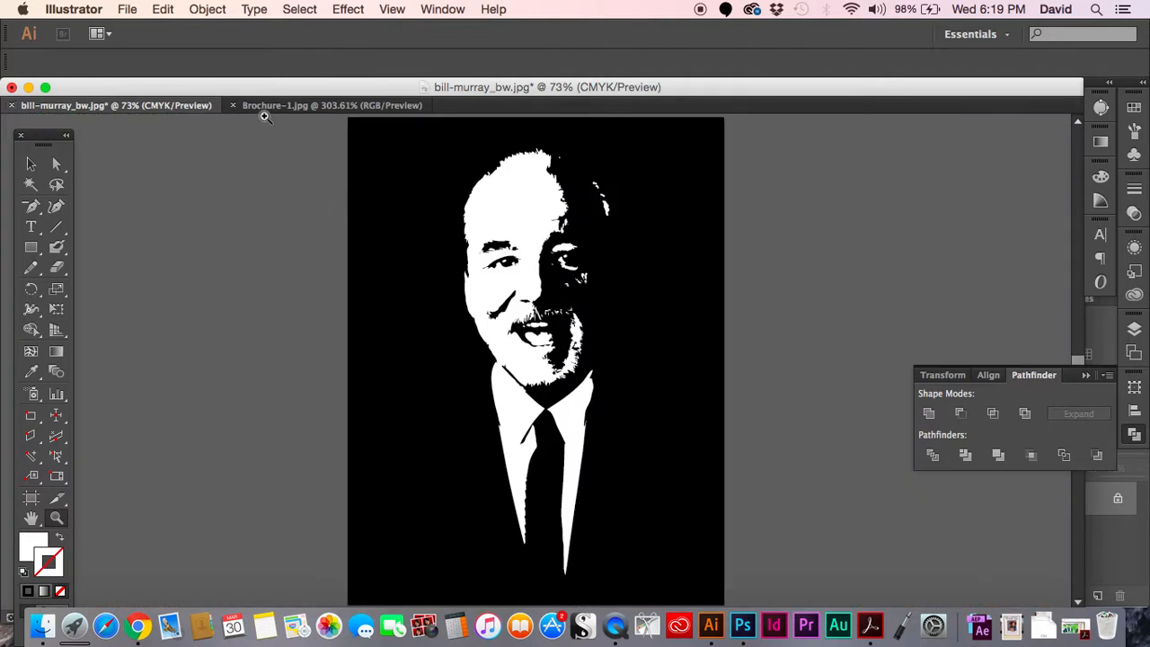
pyautogui.click(328, 105)
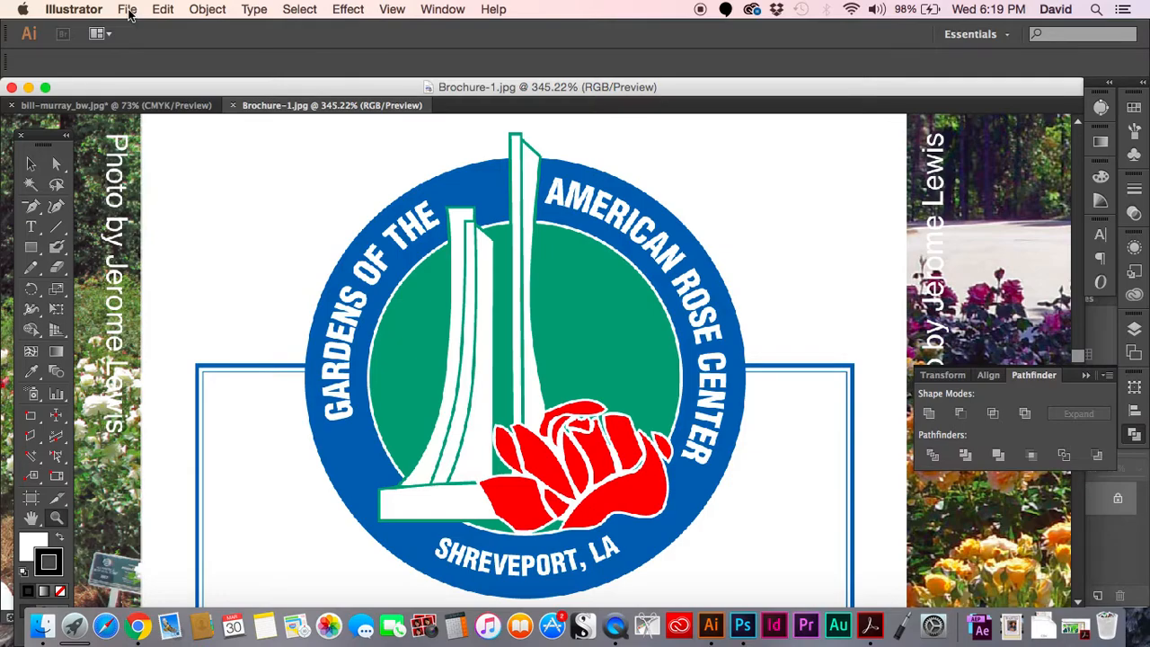
# Step: Place the black-and-white JPEG, nudge it over the colour logo, and set opacity 100%
pyautogui.click(127, 9)
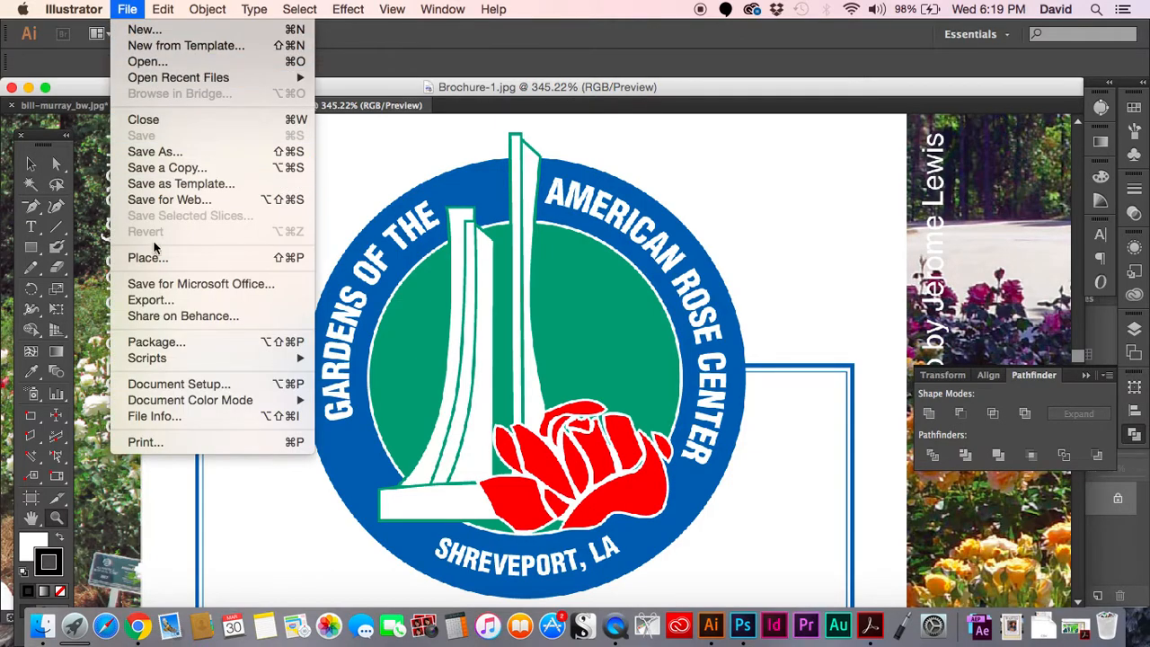
pyautogui.click(147, 257)
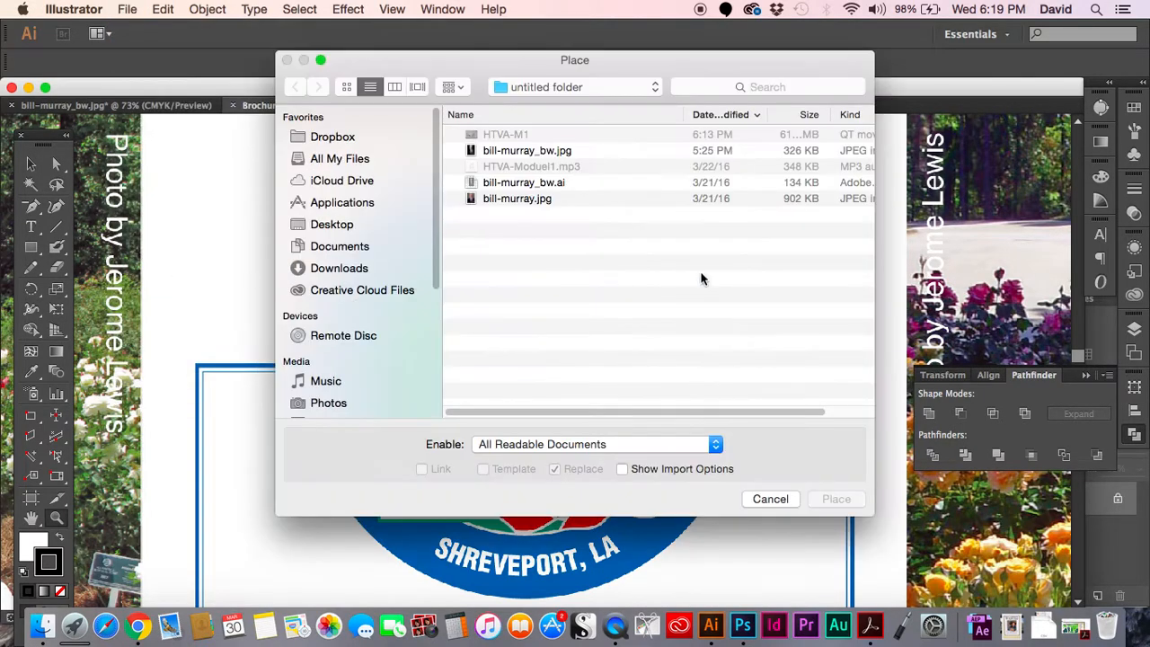
pyautogui.click(332, 223)
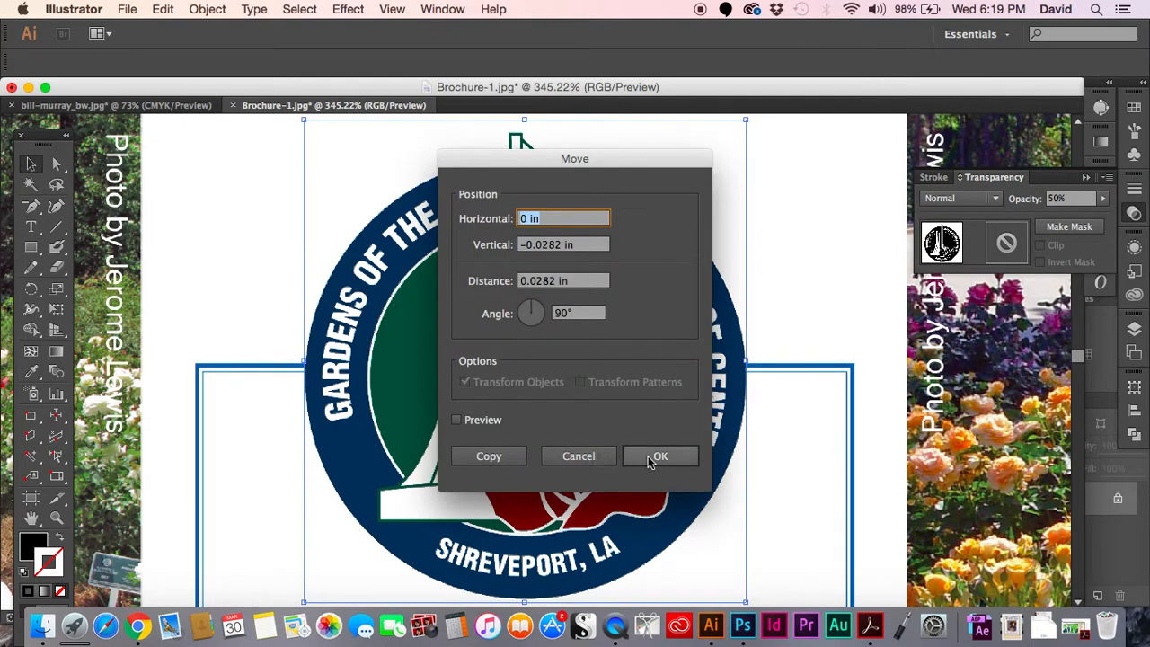
pyautogui.click(659, 456)
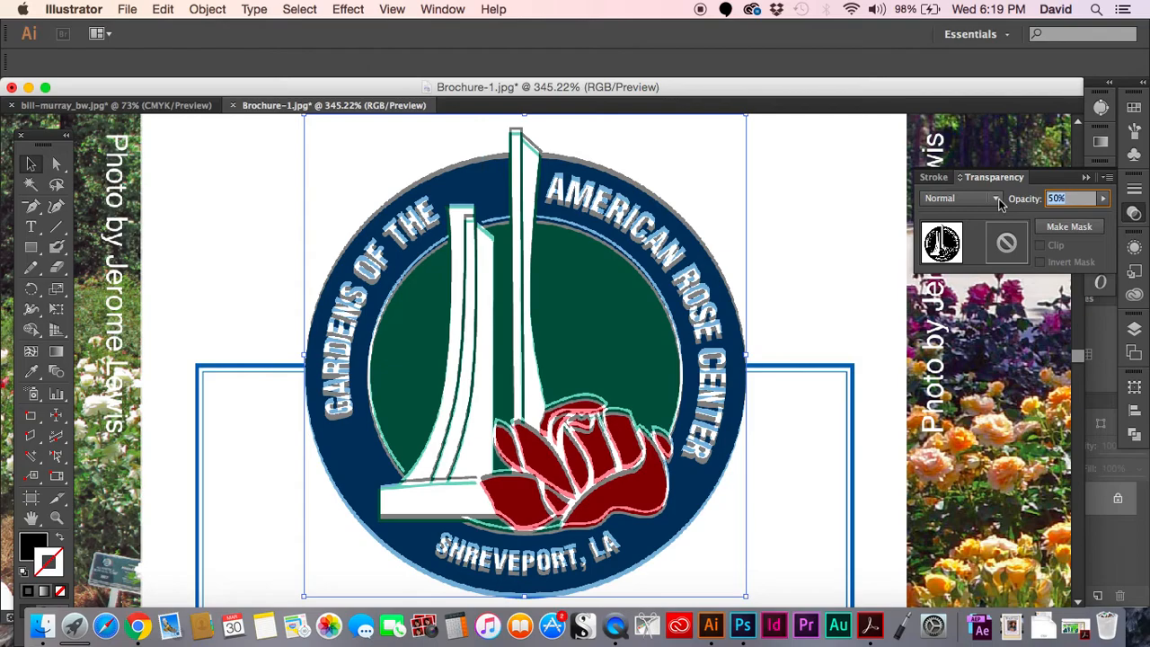
pyautogui.write('100%')
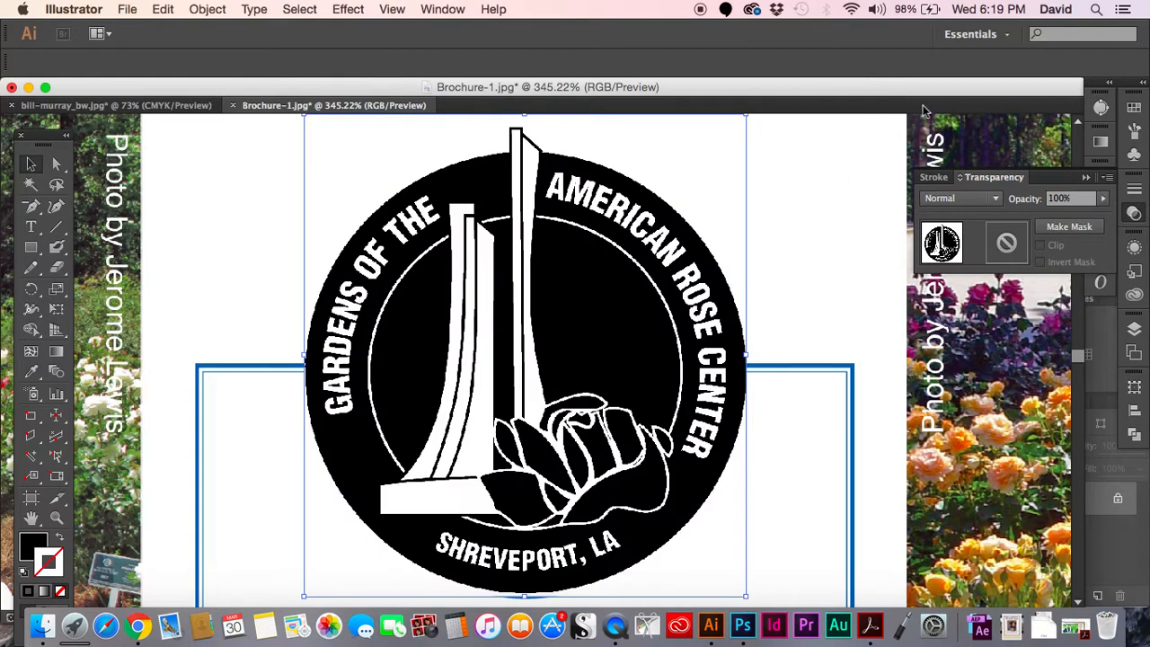
pyautogui.moveTo(1068, 184)
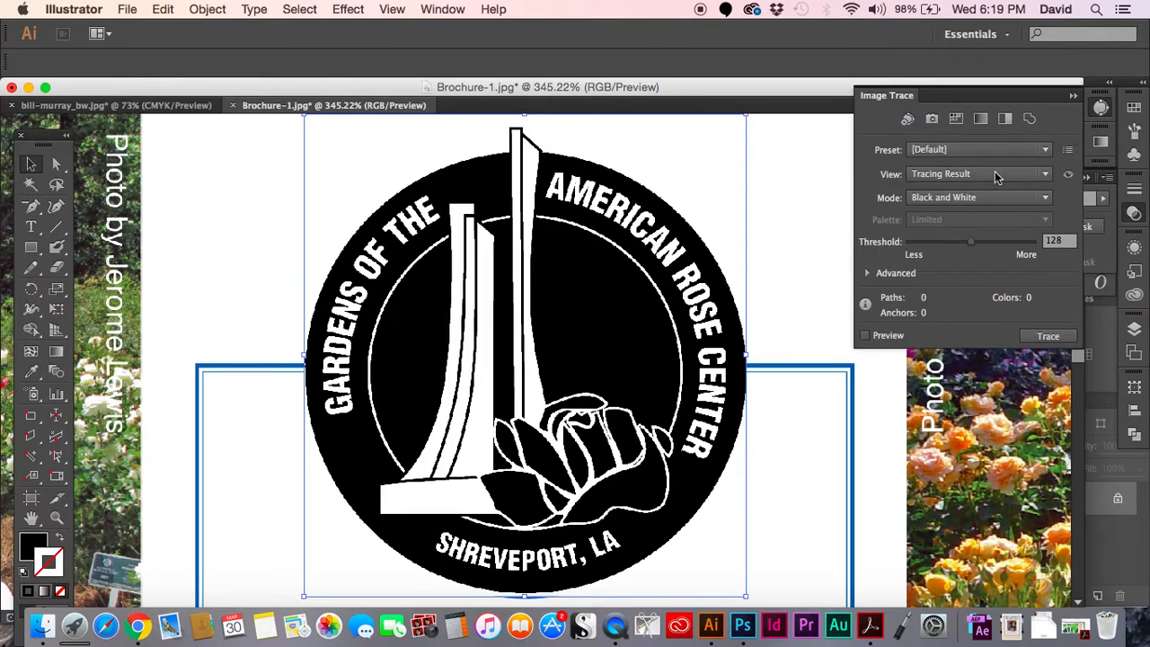
pyautogui.moveTo(960, 209)
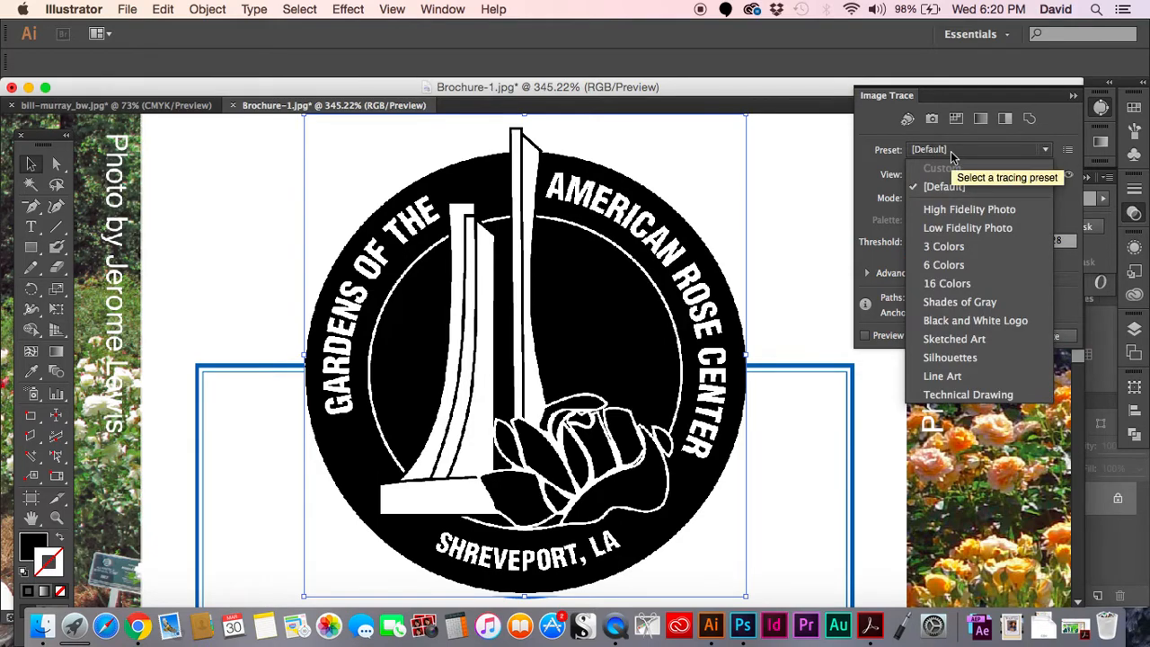
# Step: Apply the Black and White Logo tracing preset with preview, giving 159 paths
pyautogui.click(976, 319)
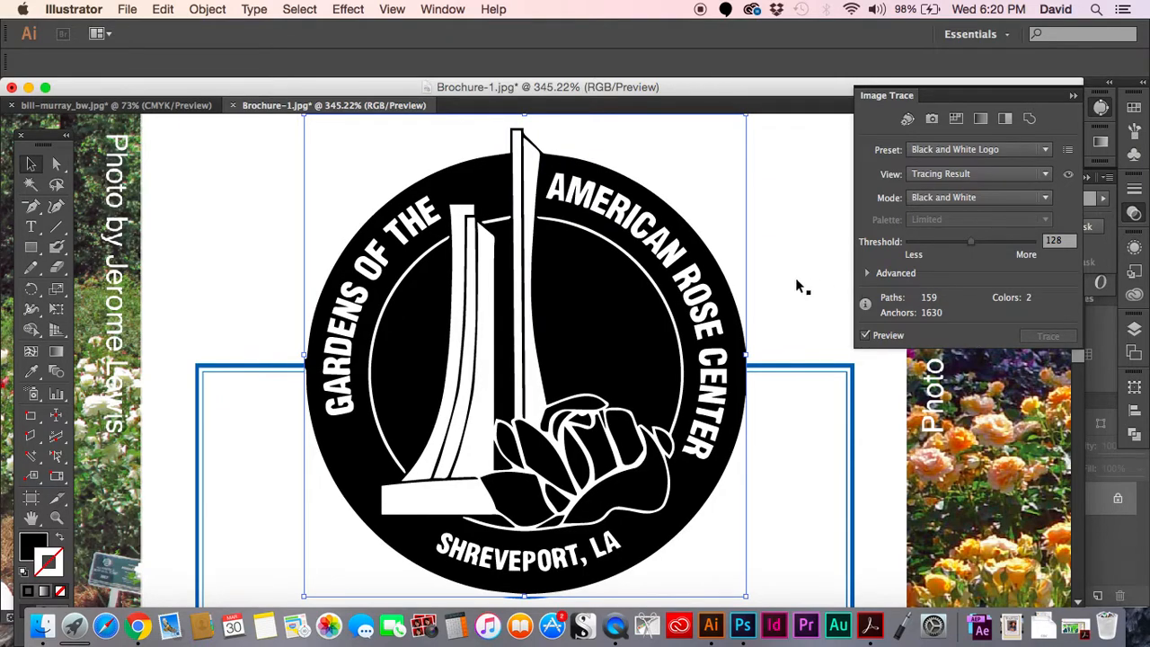
pyautogui.moveTo(642, 322)
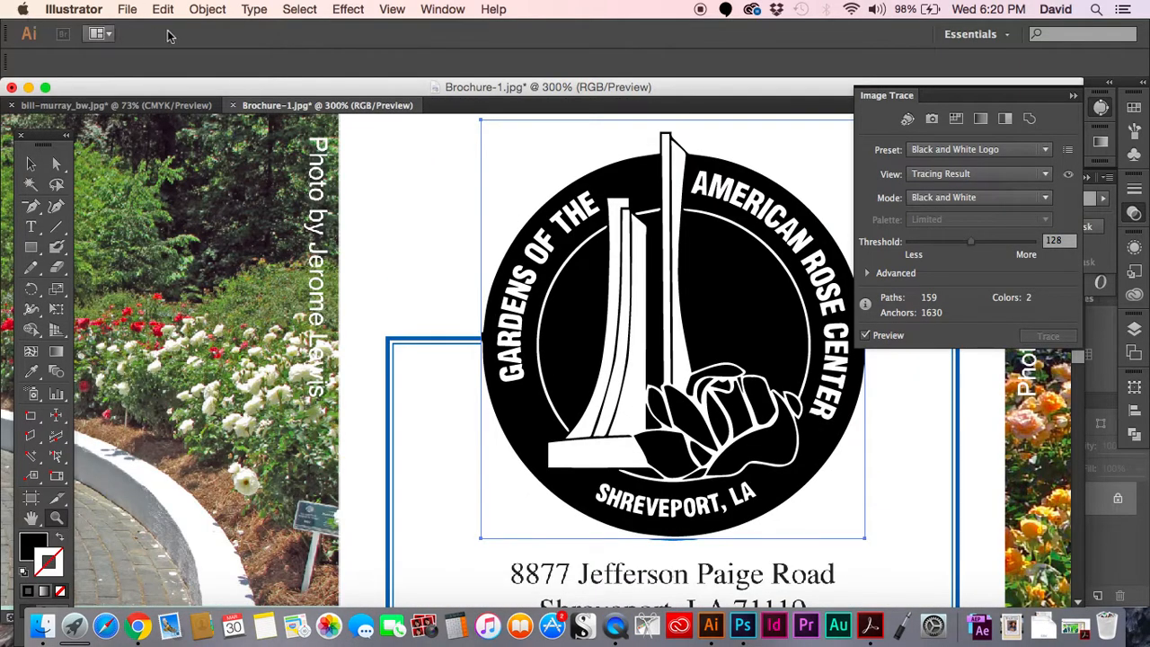
# Step: Expand the Black and White Logo tracing result into vector paths with anchor points
pyautogui.click(207, 9)
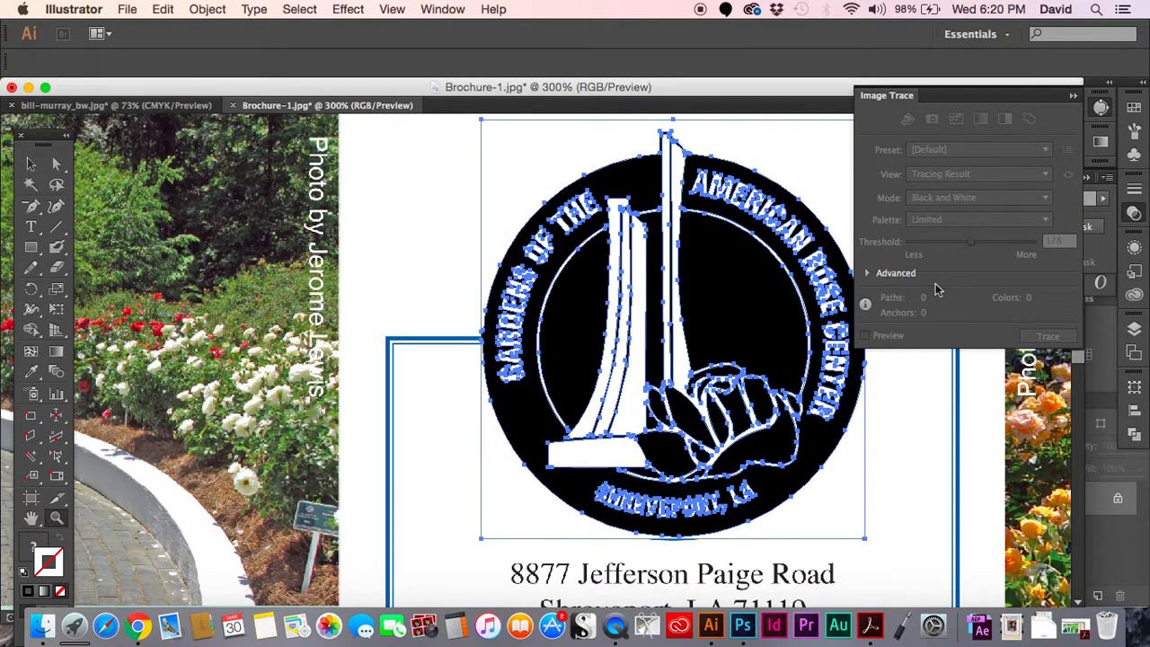
pyautogui.click(208, 9)
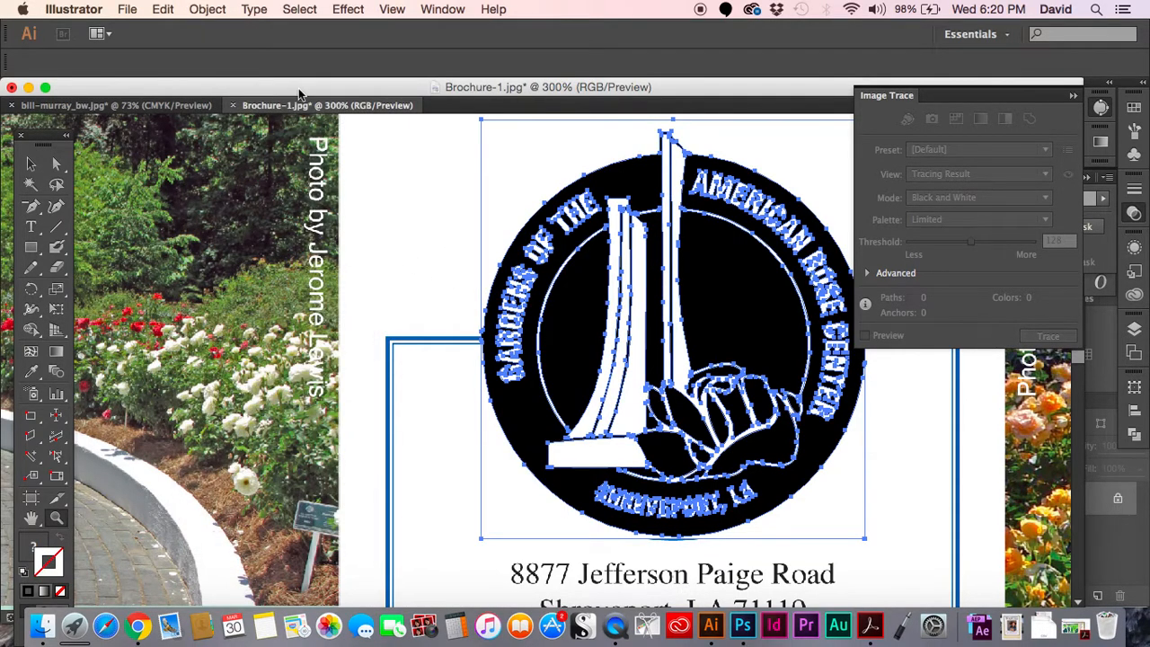
pyautogui.click(207, 9)
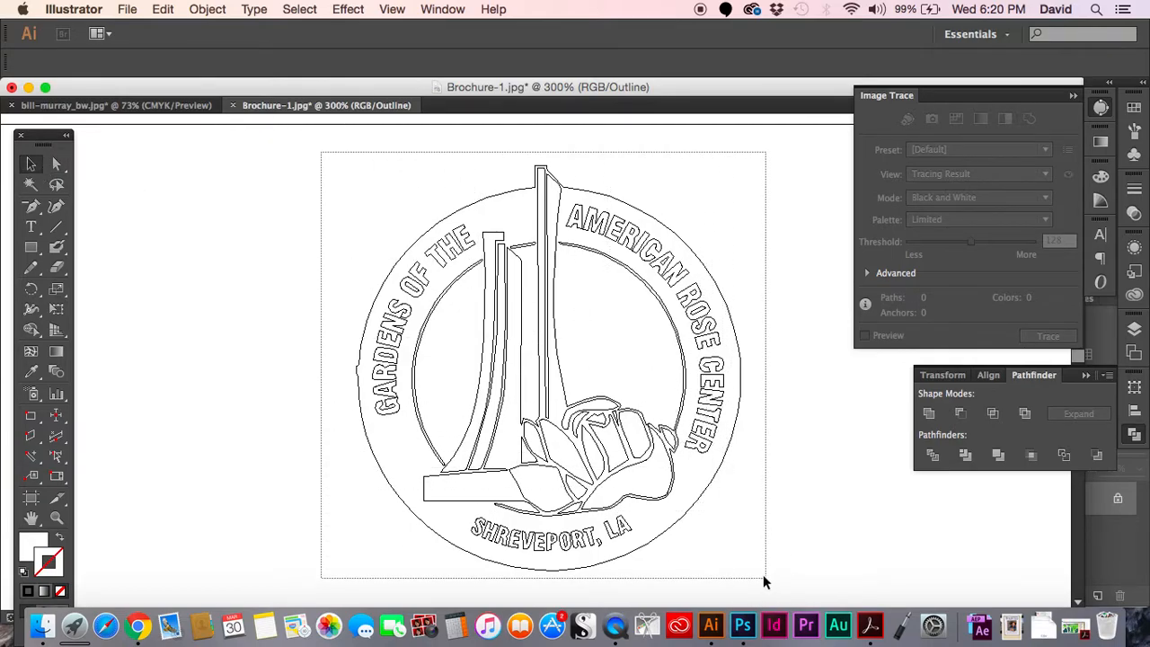
# Step: Drag the expanded logo slightly down toward the page centre
pyautogui.click(929, 413)
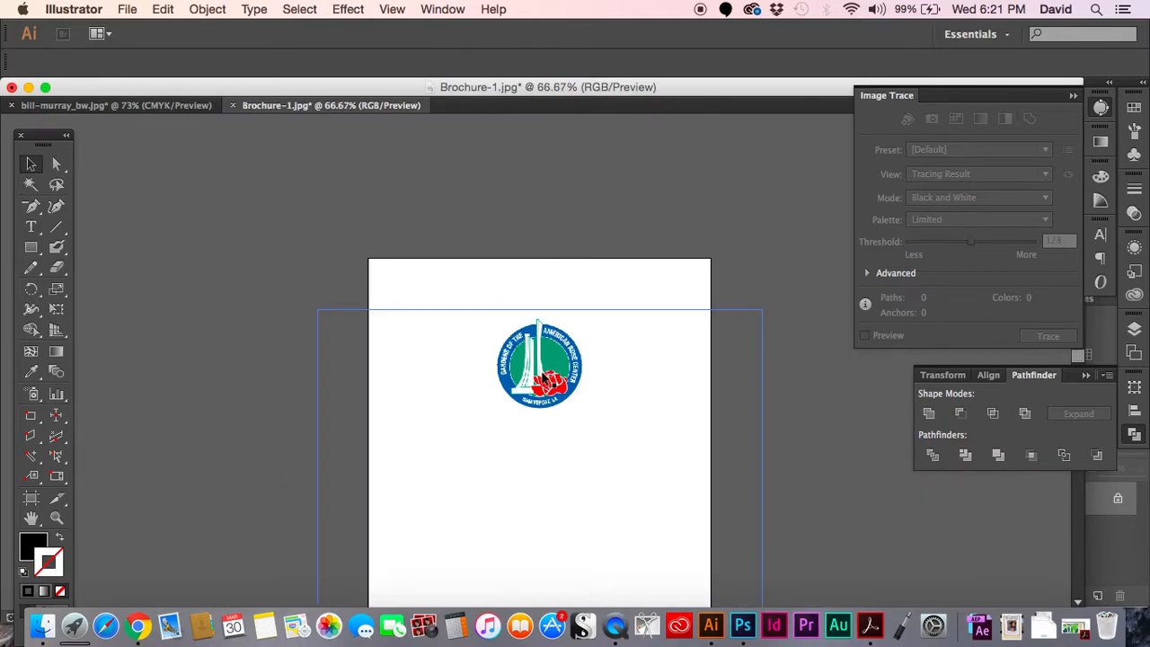
pyautogui.moveTo(539, 364); pyautogui.dragTo(571, 387)
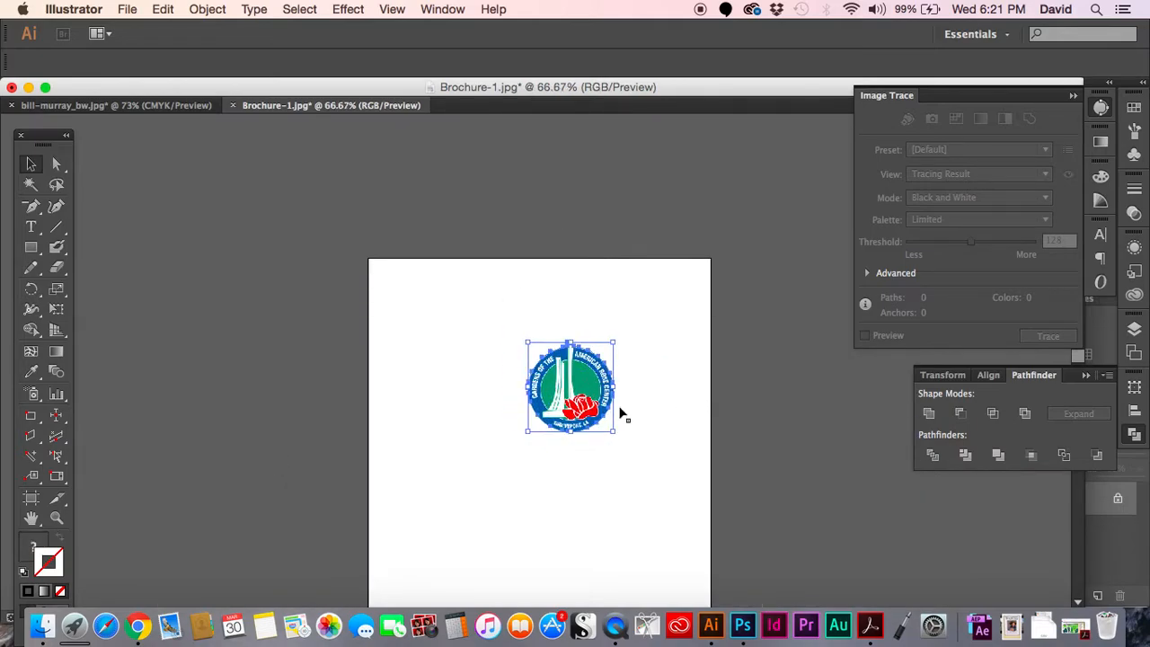